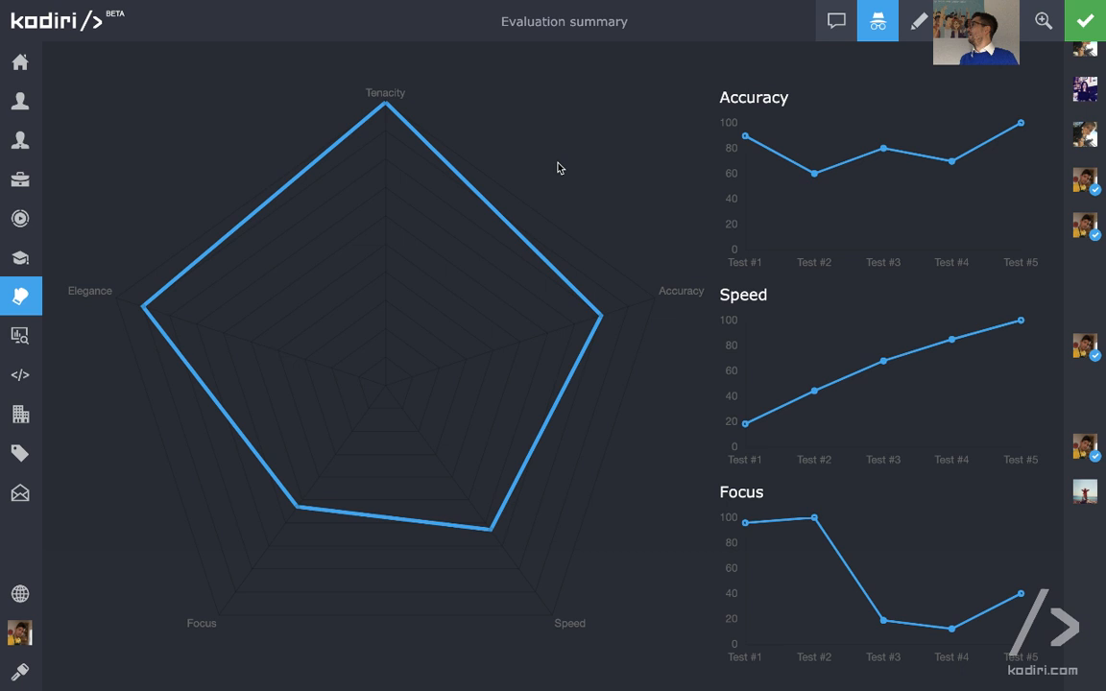
mouse_move(758, 393)
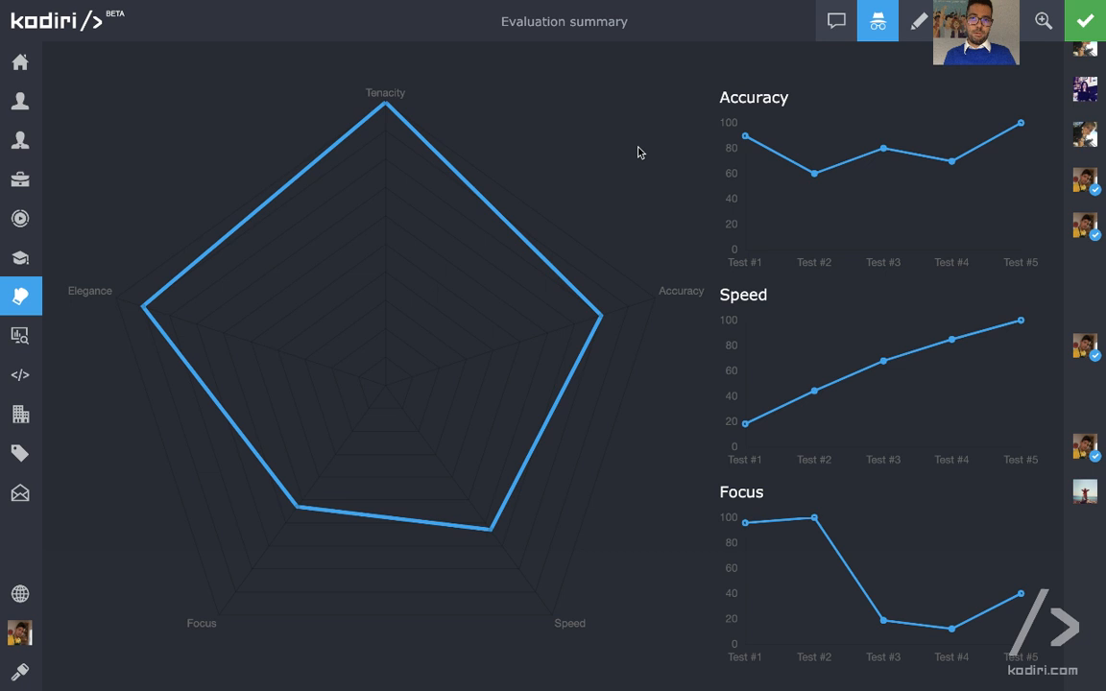
mouse_move(566, 119)
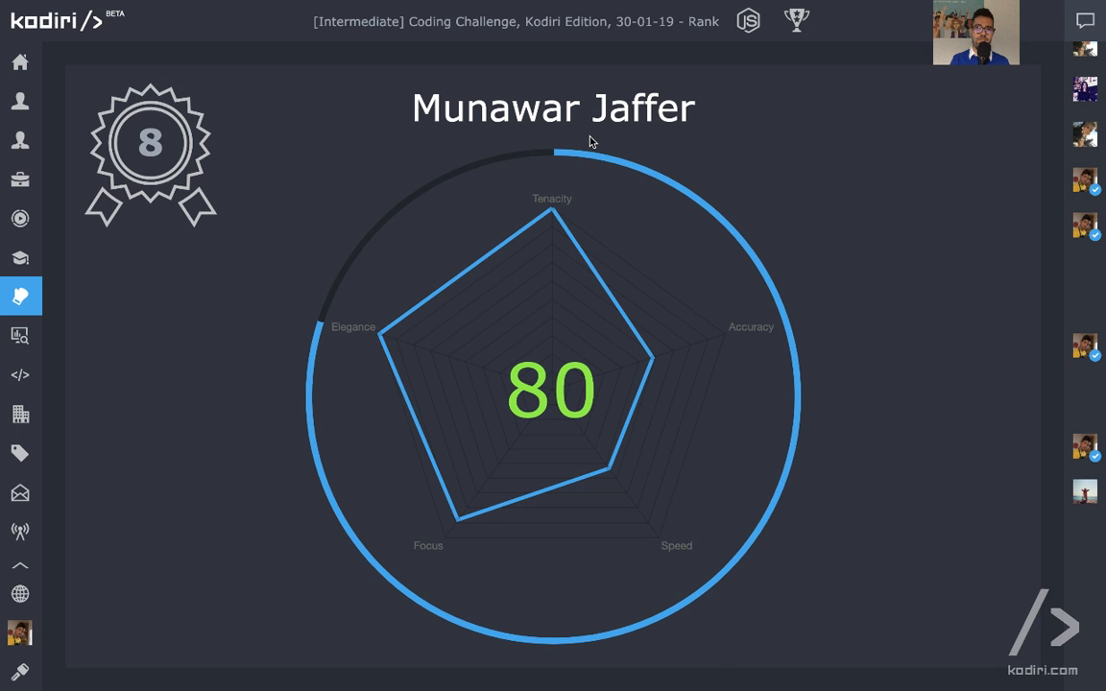
mouse_move(888, 180)
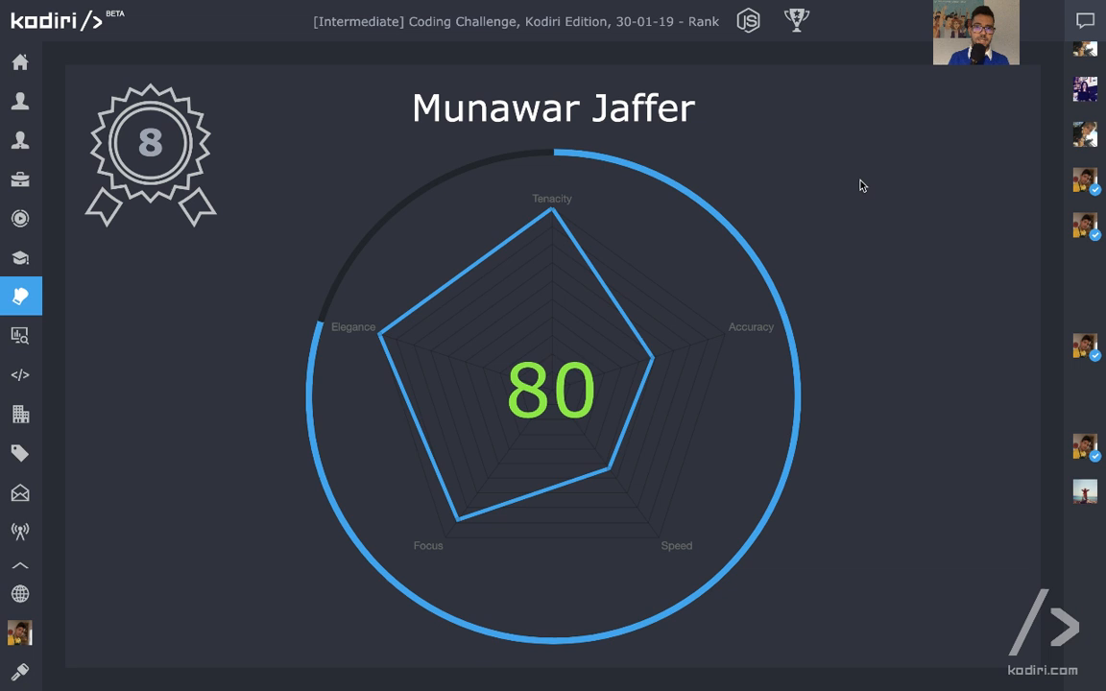
mouse_move(789, 200)
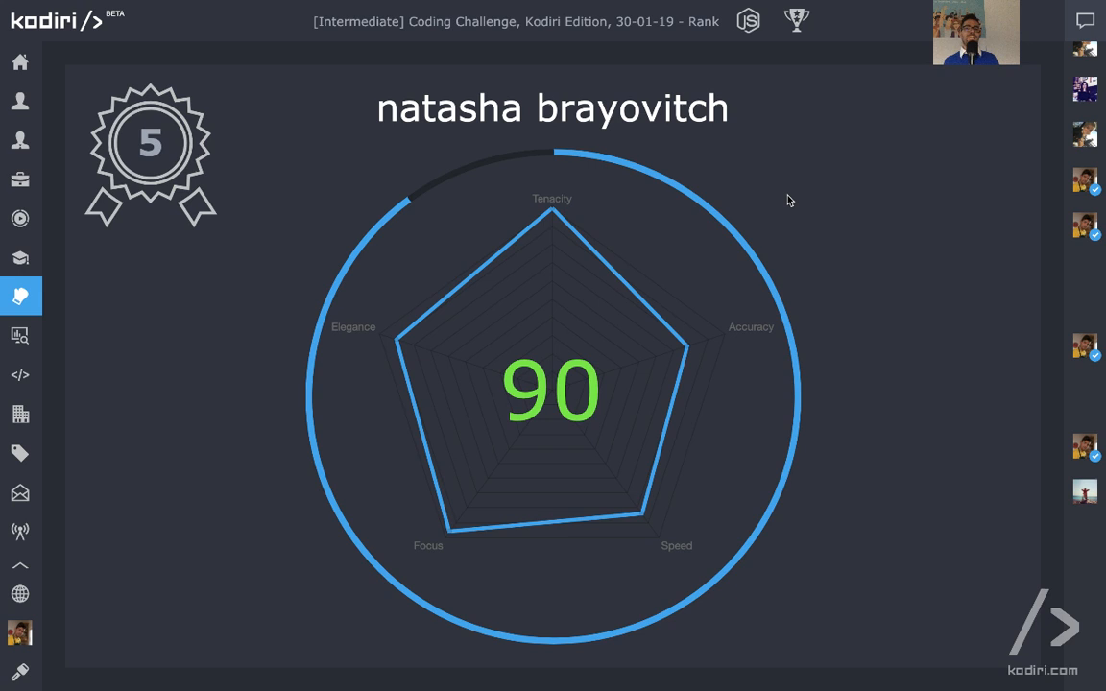
scroll(down, 3)
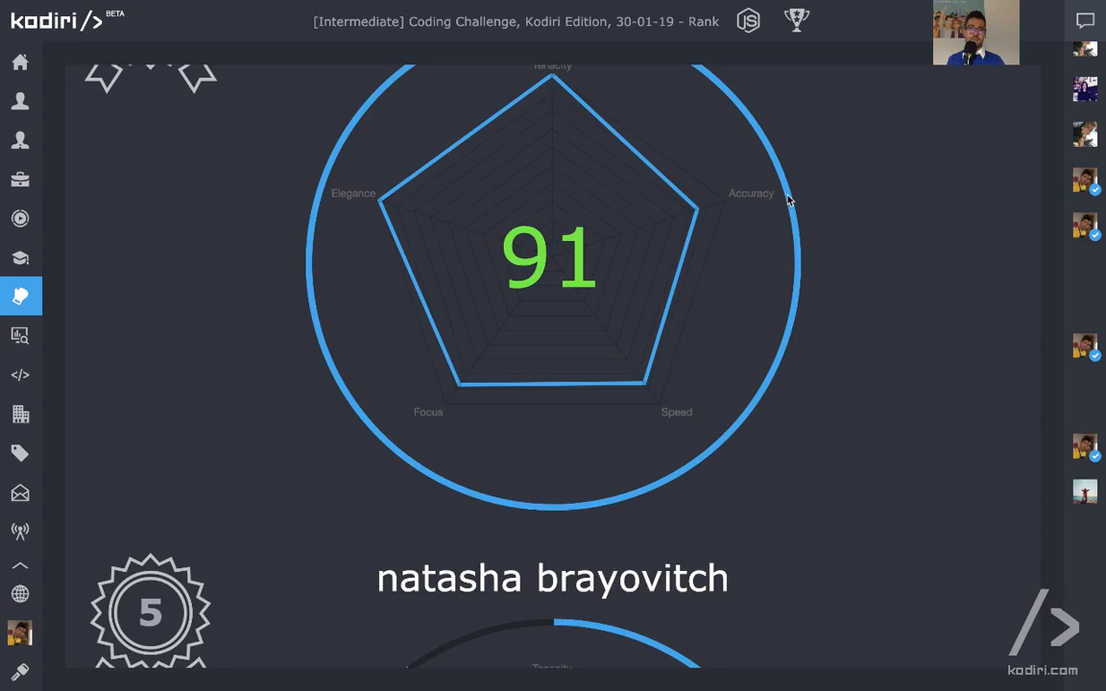